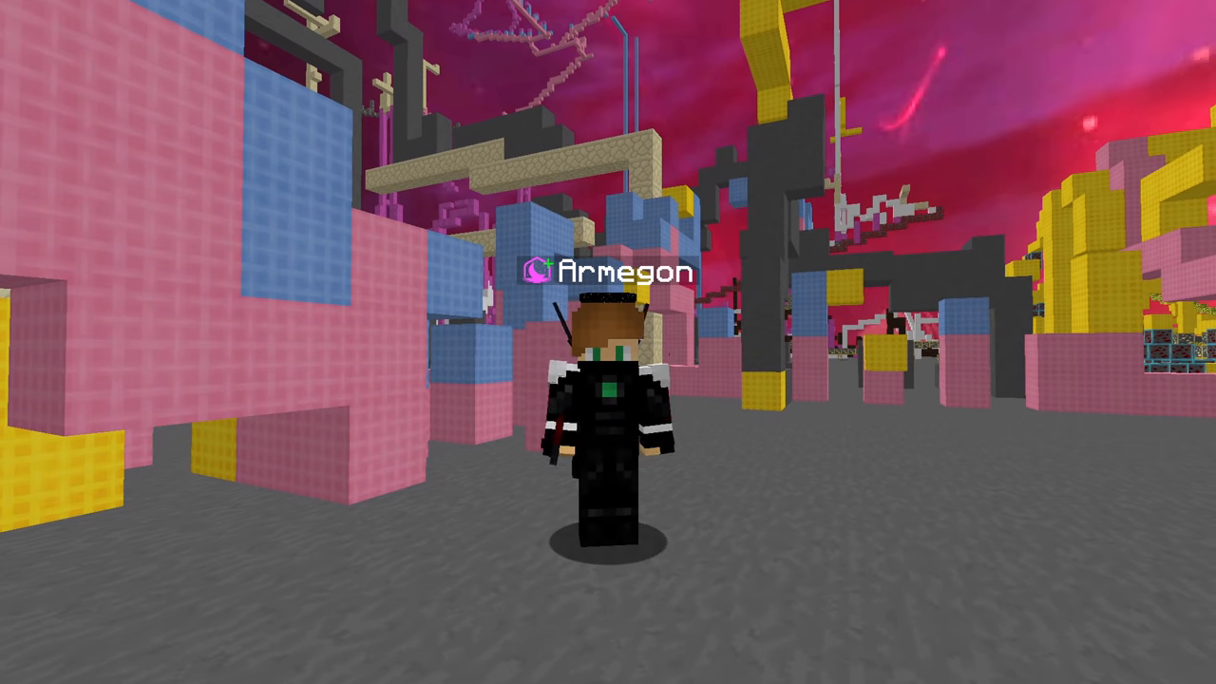
pyautogui.moveTo(608, 342)
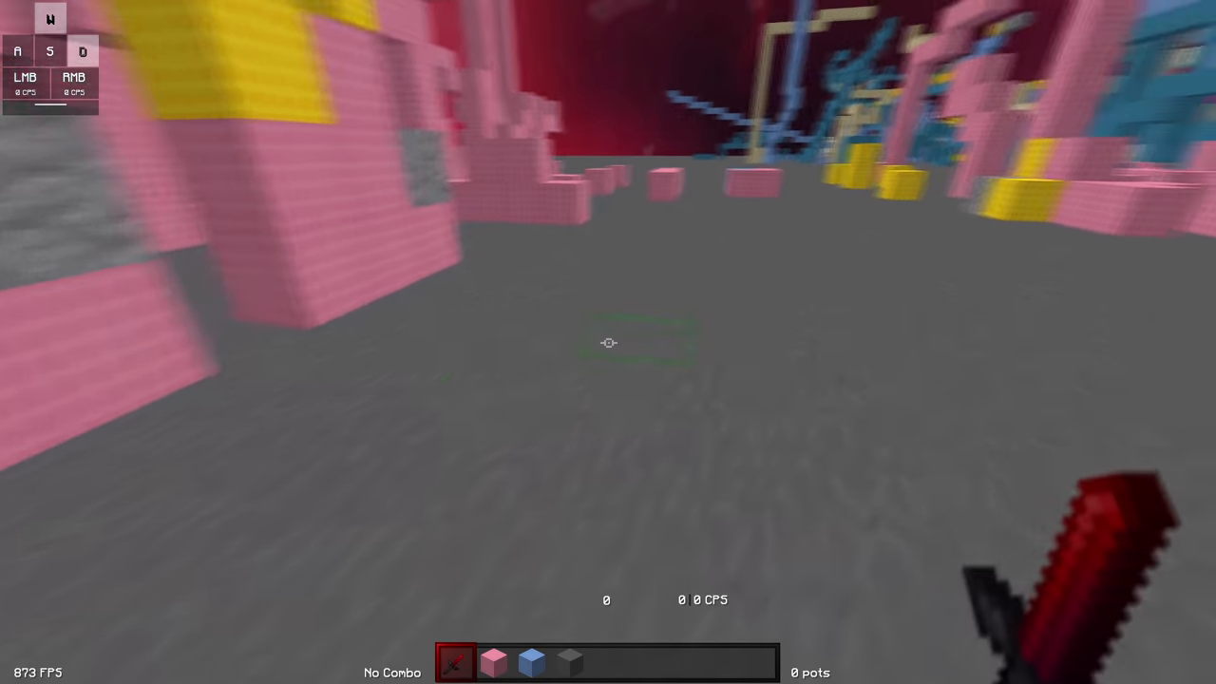
pyautogui.moveTo(609, 342)
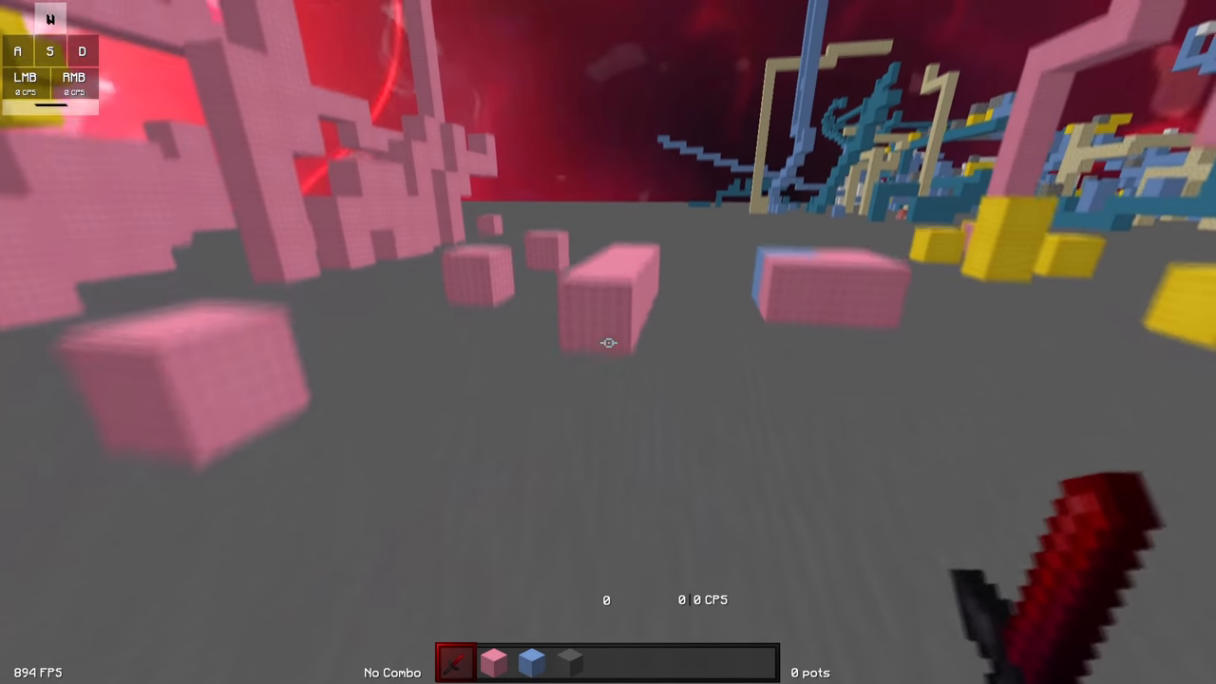